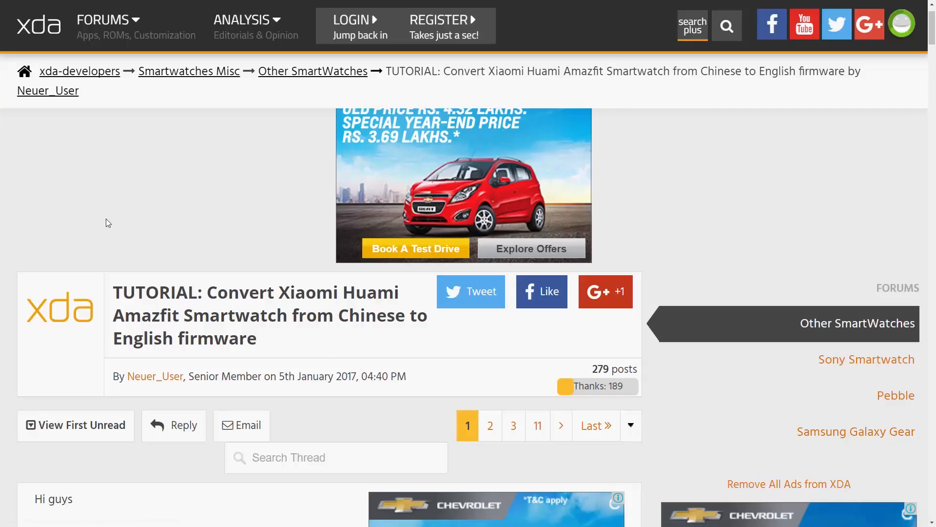
# - Scroll further down the XDA Amazfit English-firmware tutorial page
pyautogui.scroll(-3)
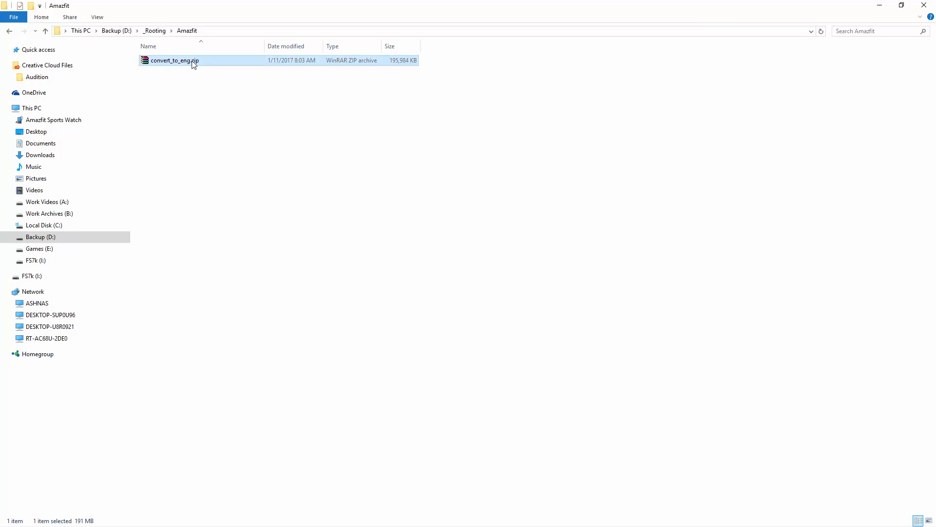
# - Open convert_to_eng.zip and start a command window in its extracted folder
pyautogui.doubleClick(174, 60)
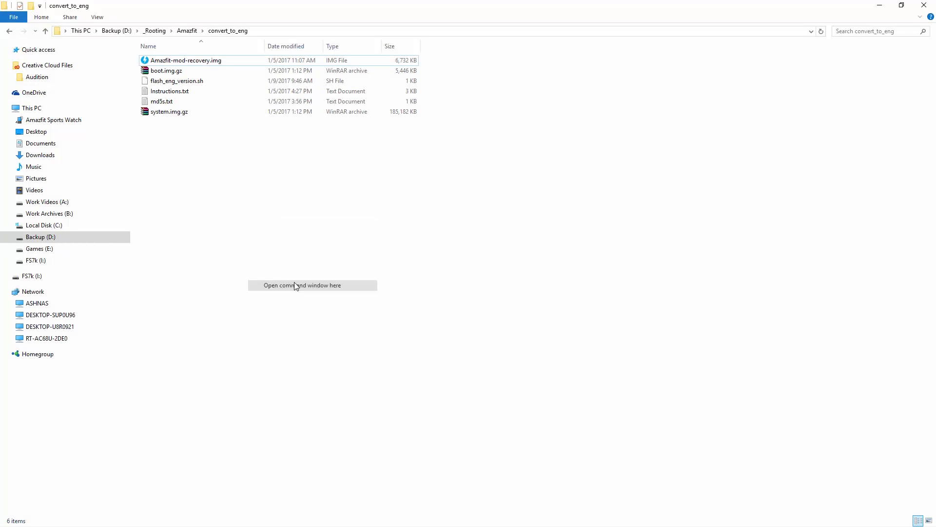
pyautogui.click(301, 285)
pyautogui.write('adb devices')
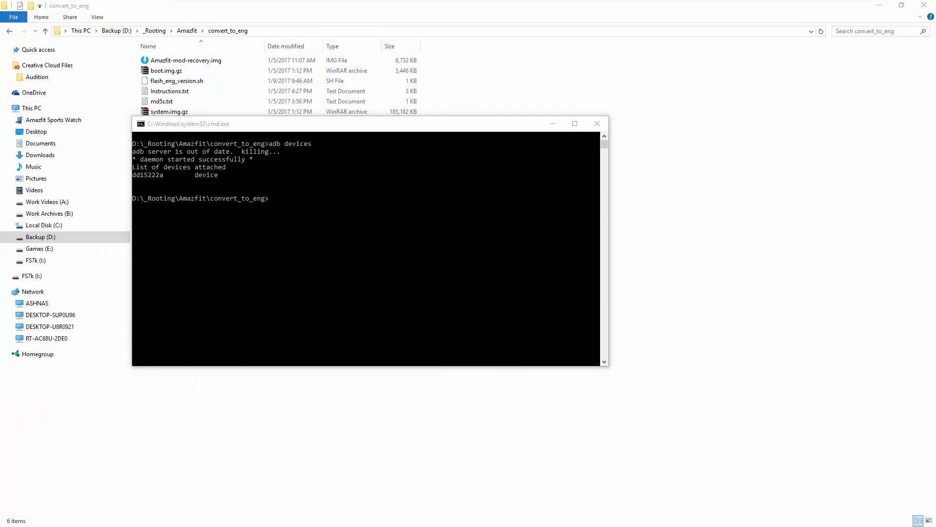
# - Push boot.img.gz to the watch's /sdcard/ with adb
pyautogui.write('a')
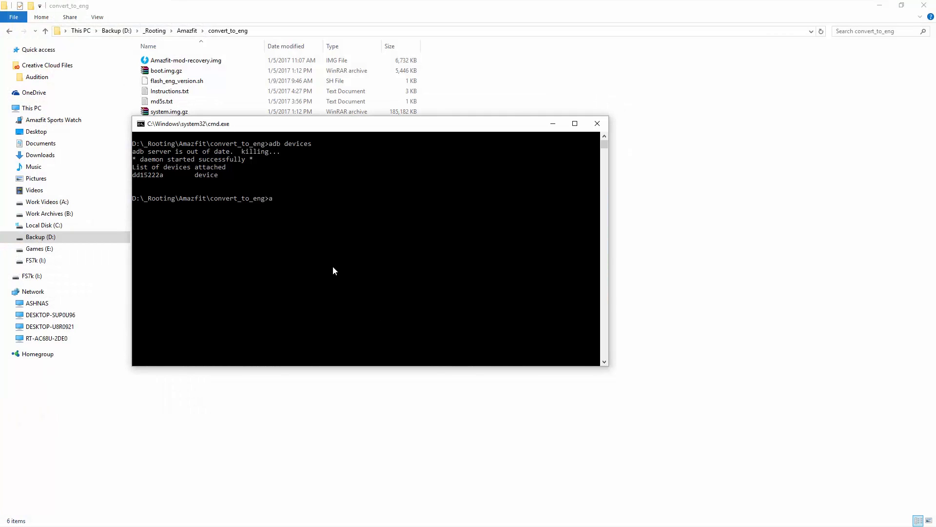
pyautogui.write('db')
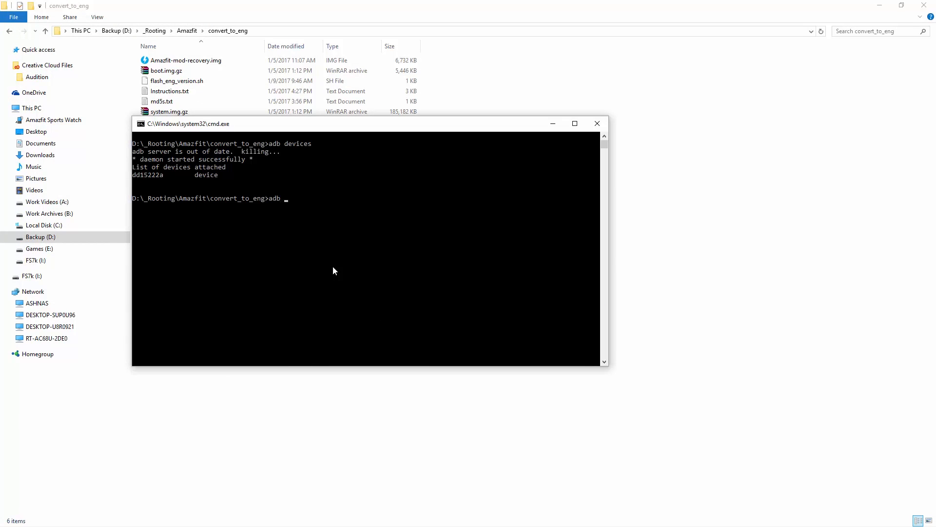
pyautogui.write('push')
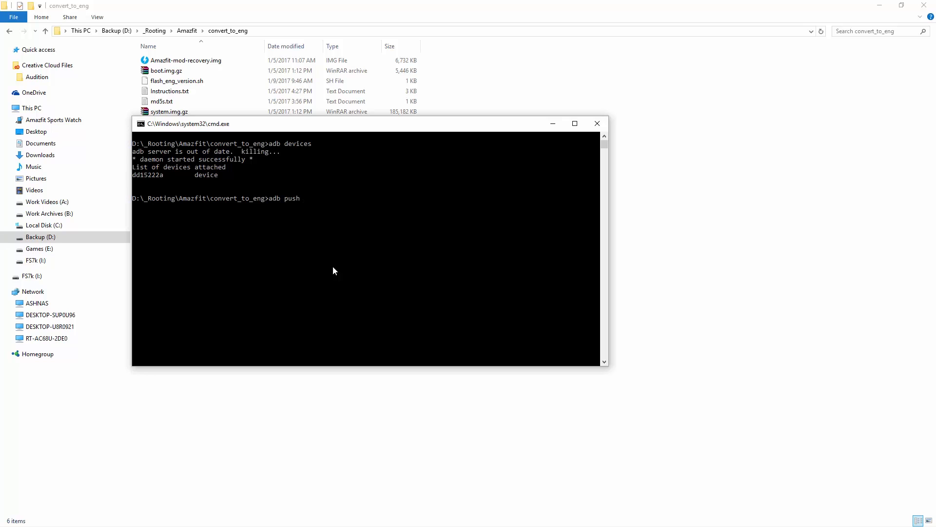
pyautogui.write('boot.img.gz')
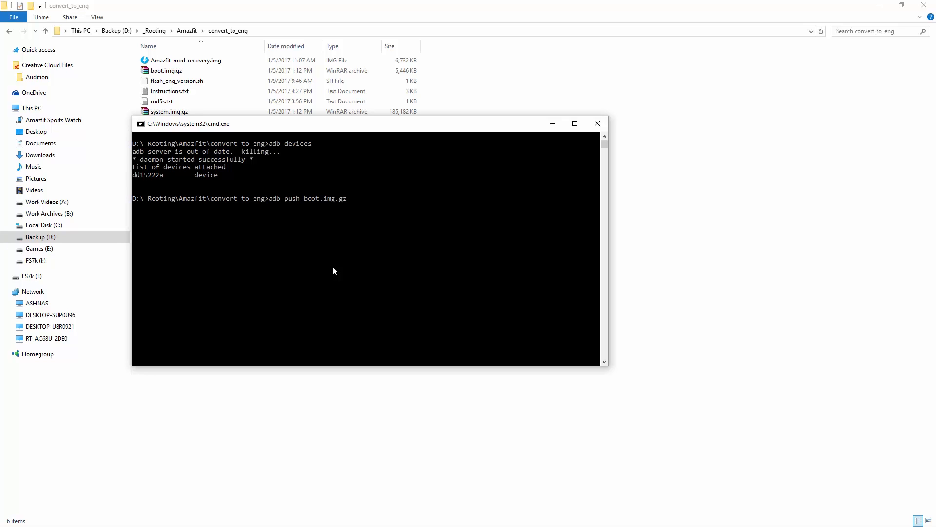
pyautogui.write('/sdcard')
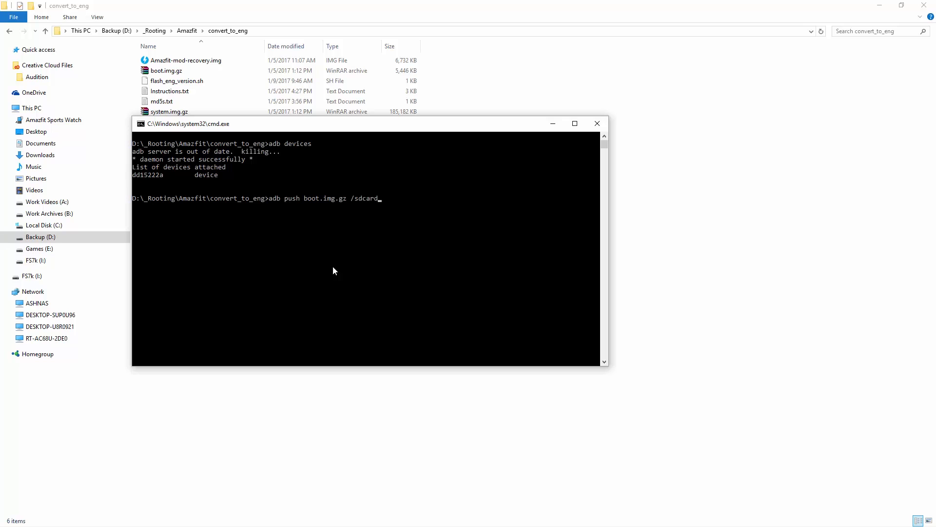
pyautogui.write('/')
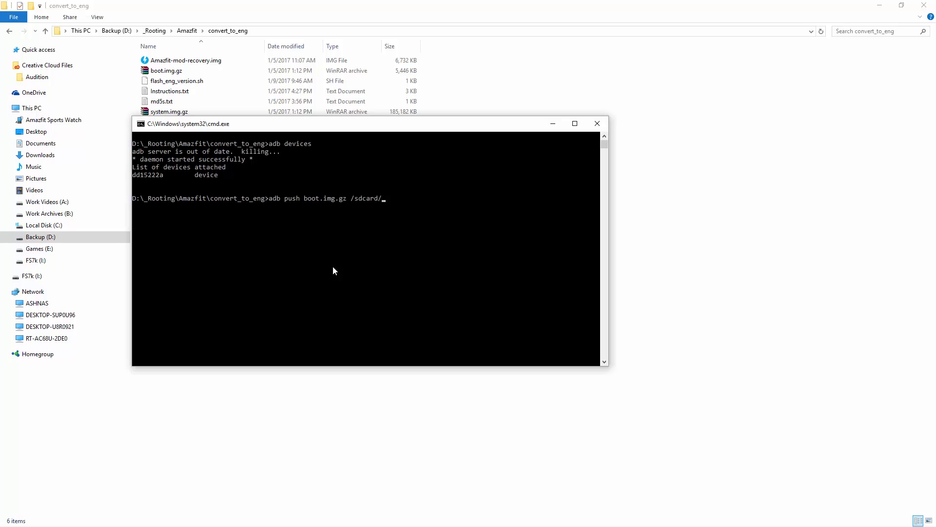
# - Push system.img.gz to the watch's /sdcard/ with adb
pyautogui.write('adb push')
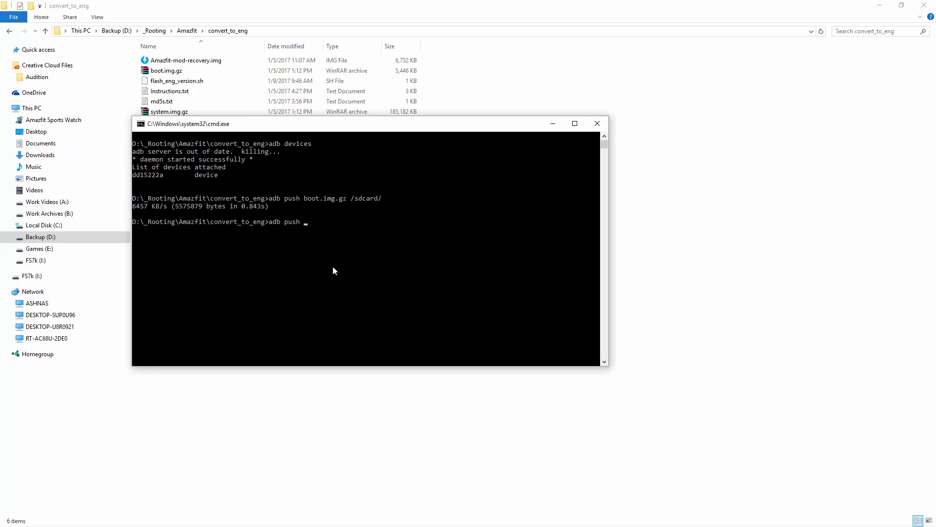
pyautogui.write('syst')
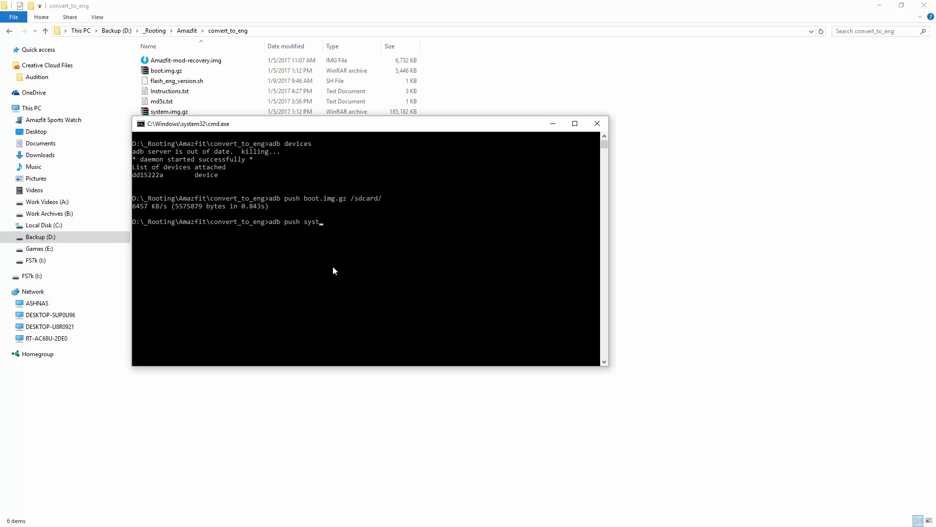
pyautogui.write('em.img.gz /')
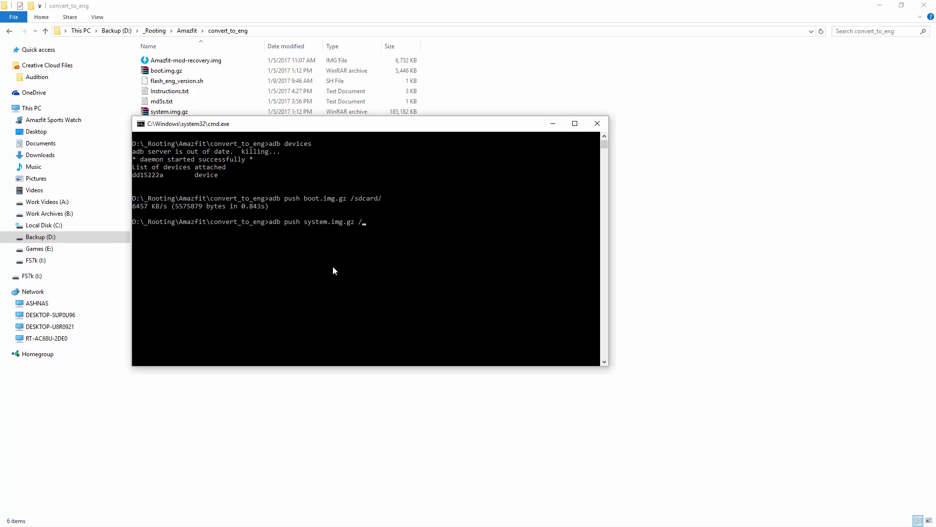
pyautogui.write('sdcard/')
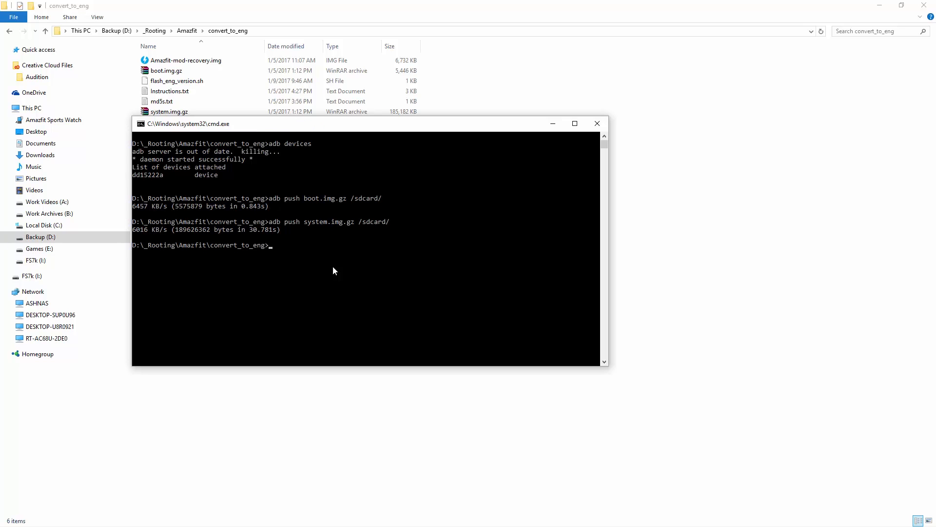
# - Push flash_eng_version.sh and md5s.txt to the watch's /sdcard/ with adb
pyautogui.write('adb push')
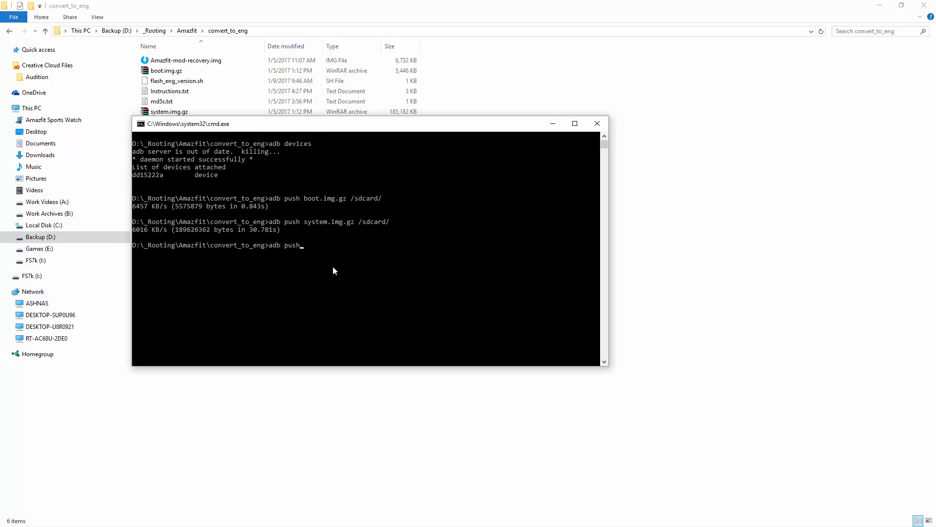
pyautogui.write('flash_eng_version.sh /sdcard/')
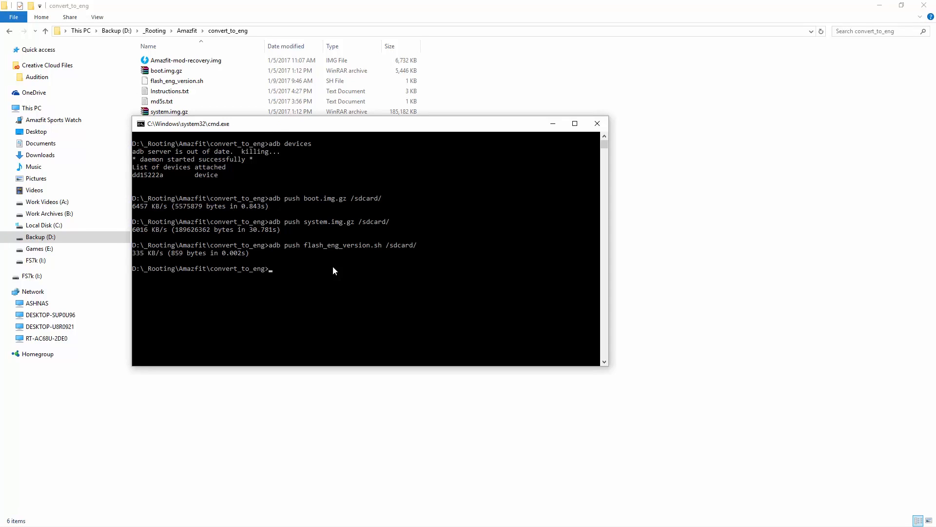
pyautogui.write('adb p')
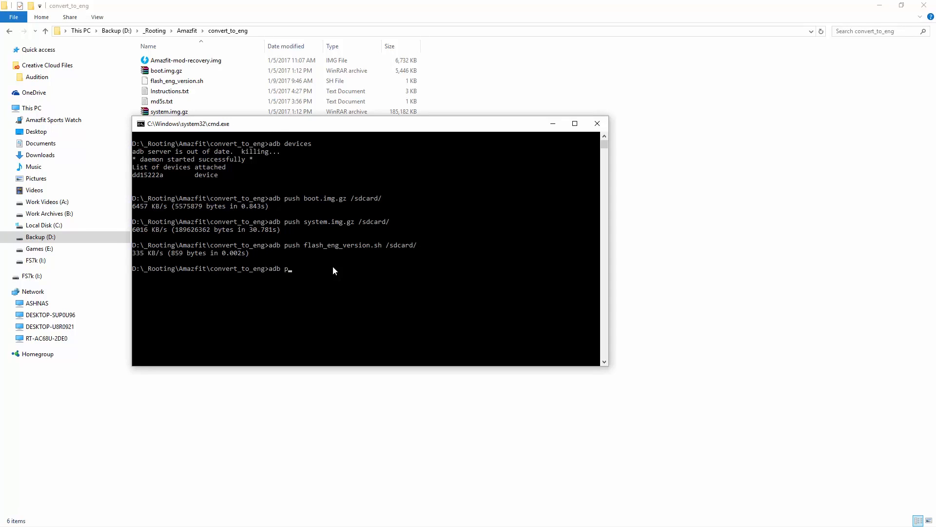
pyautogui.write('ush')
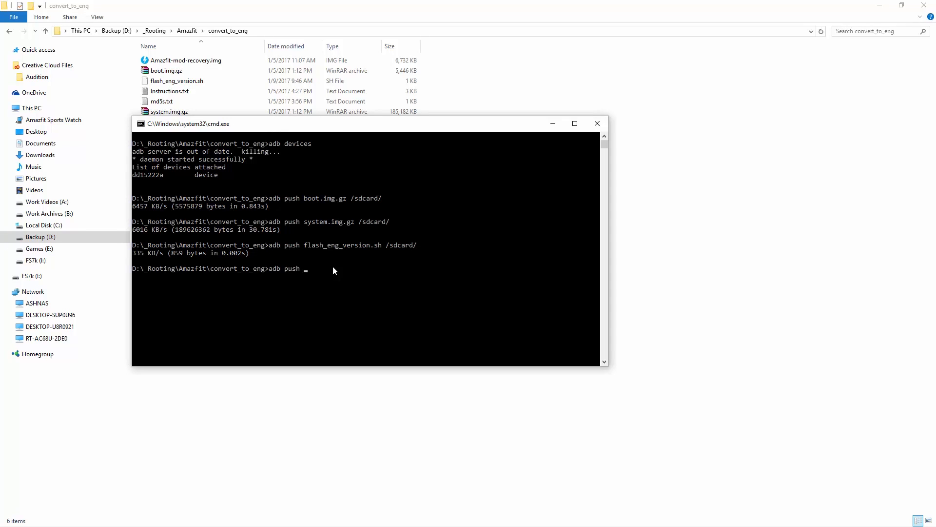
pyautogui.write('md5s.txt /')
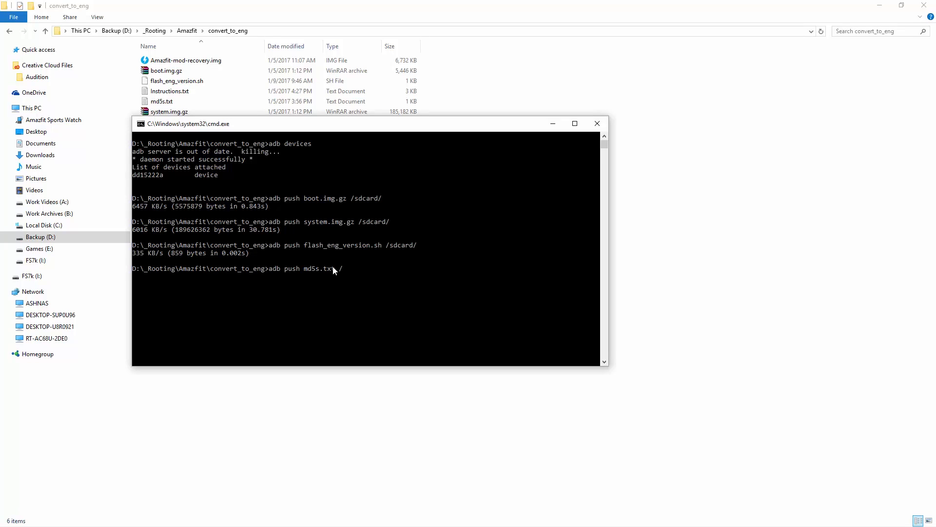
pyautogui.write('sdcard/')
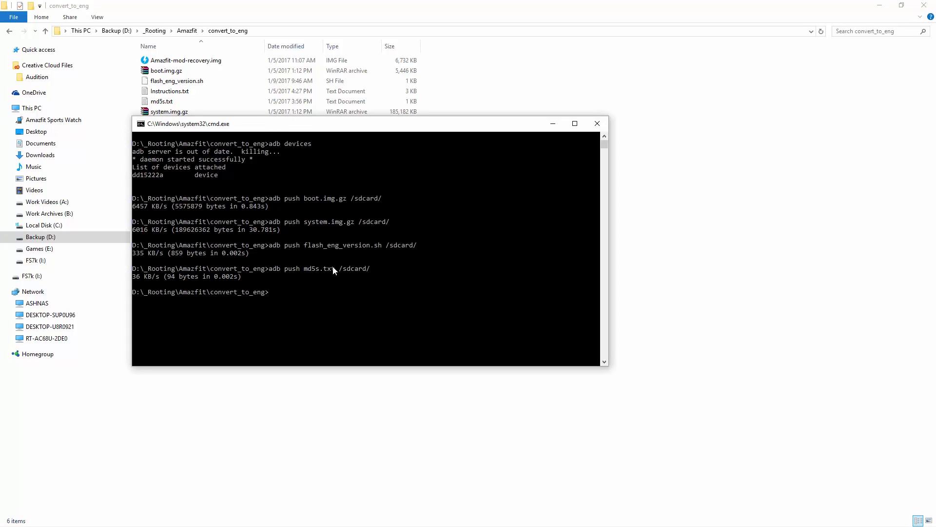
# - Reboot the watch into the bootloader via adb shell reboot bootloader
pyautogui.write('adb shell reboot b')
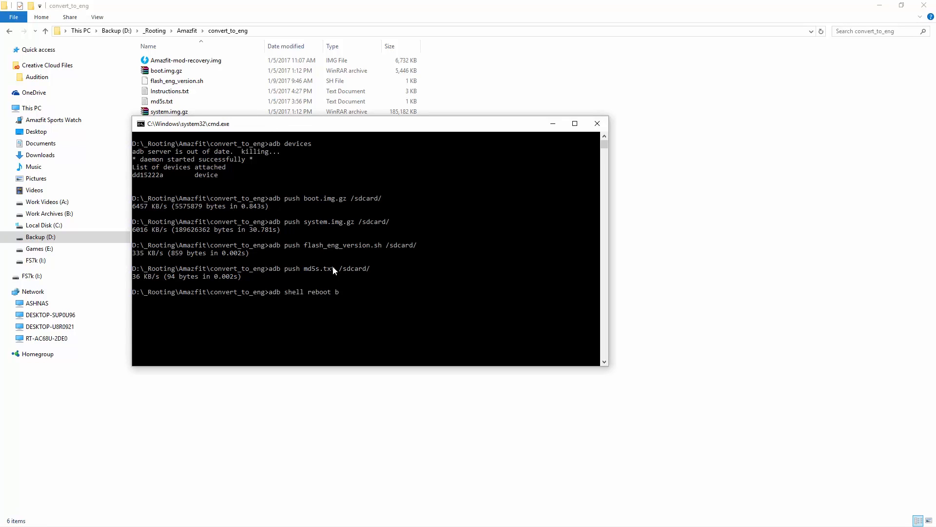
pyautogui.write('ootloader')
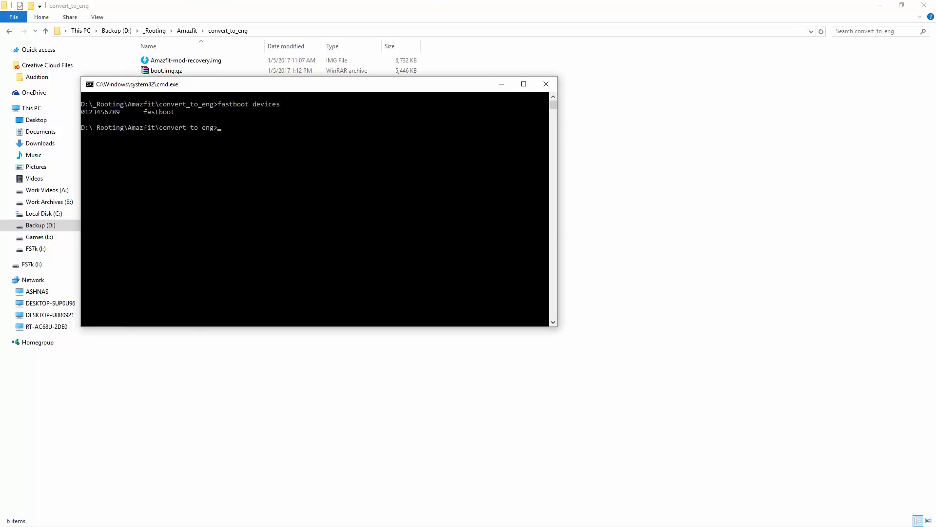
# - Run fastboot boot Amazfit-mod-recovery.img to boot the watch into the modded recovery
pyautogui.write('fastboot boot Am')
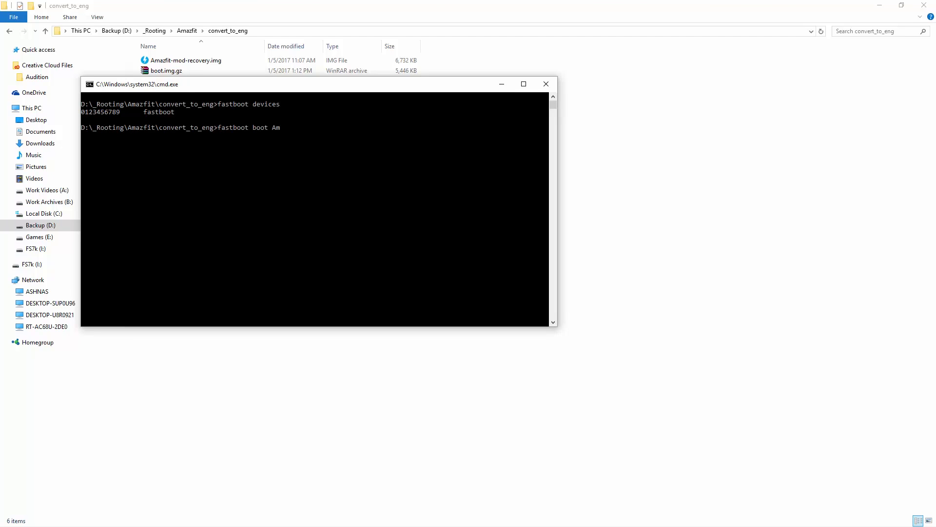
pyautogui.write('azfit-m')
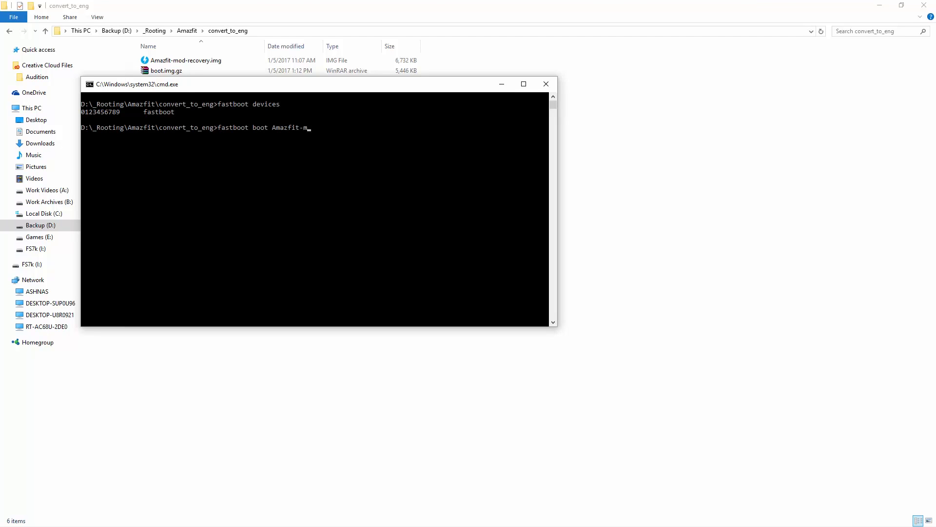
pyautogui.write('od-recovery.img')
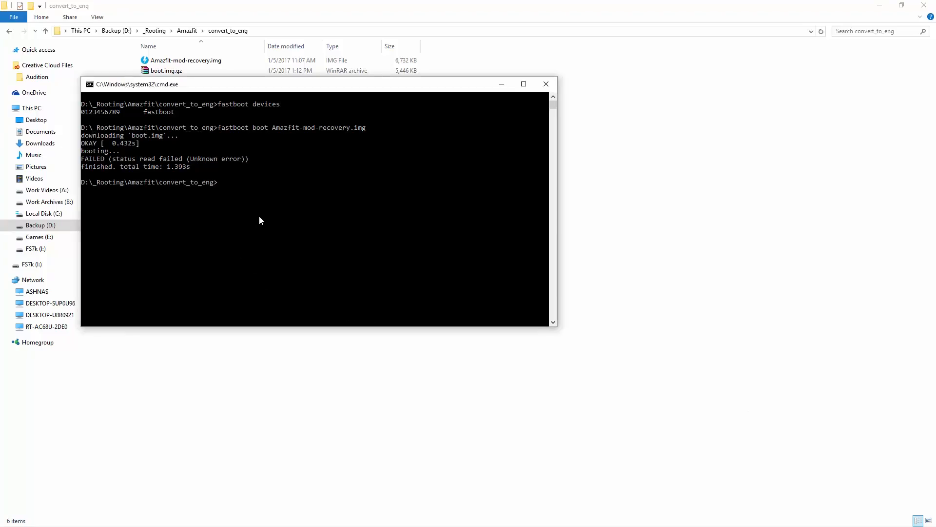
# - Check adb devices shows the watch in recovery and enter its adb shell
pyautogui.write('adb devices')
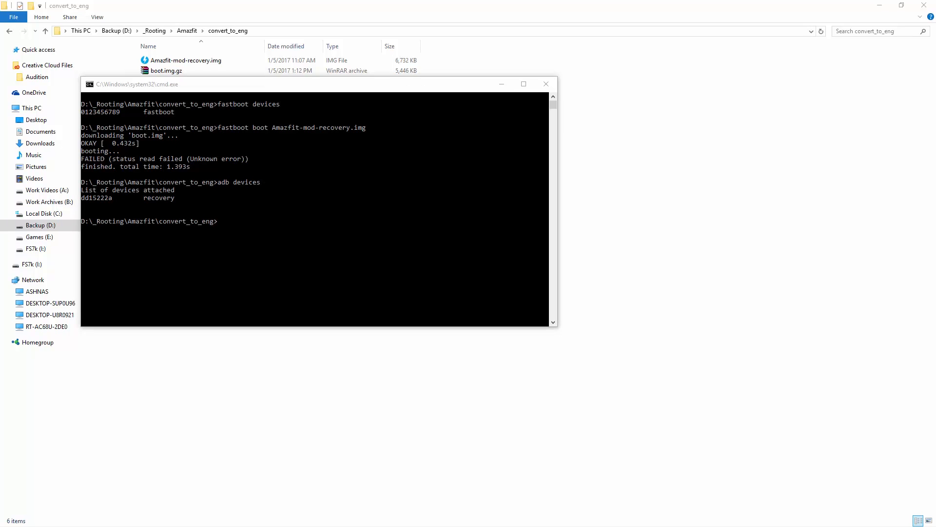
pyautogui.write('adb shell')
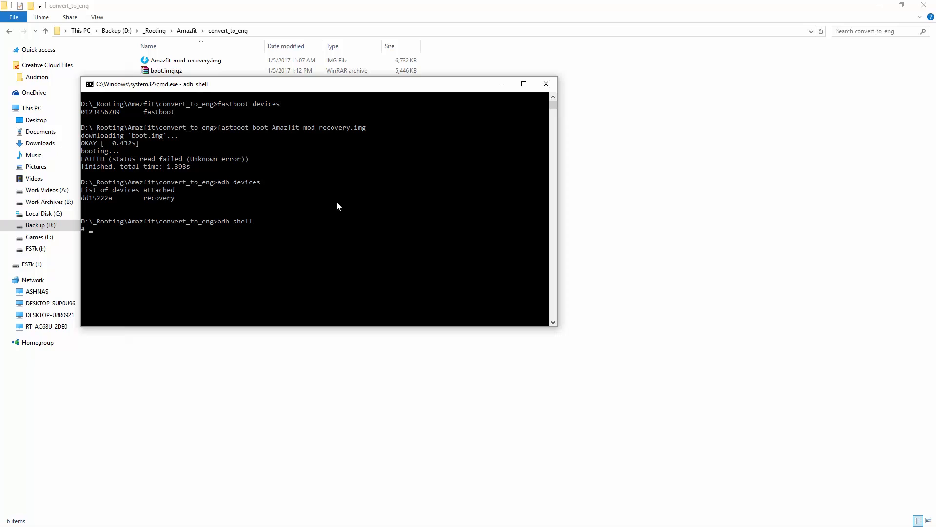
# - Change to /data/media/0/ and list the pushed flashing files with ls
pyautogui.write('cd')
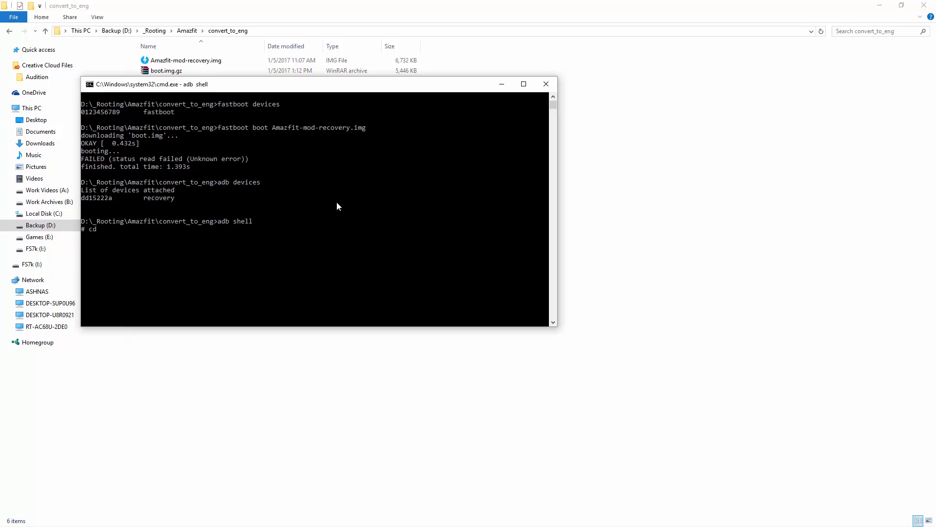
pyautogui.write('/data')
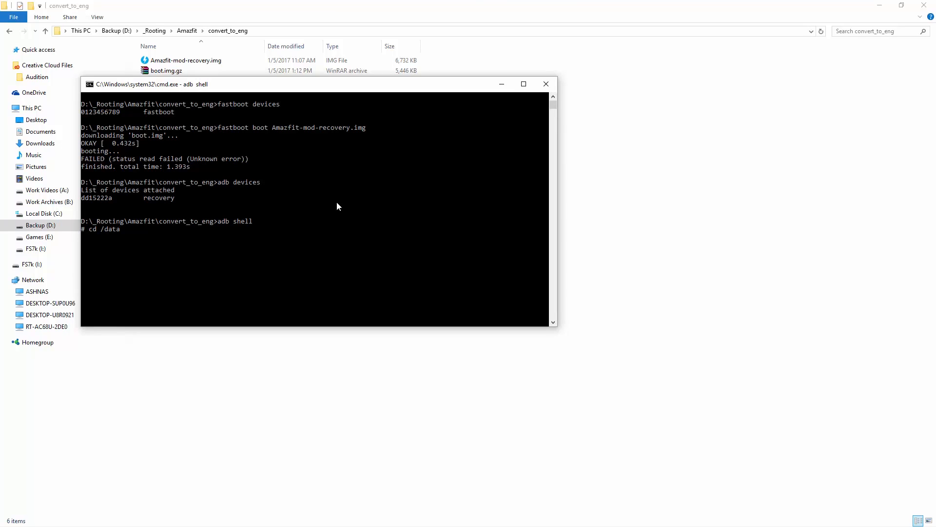
pyautogui.write('/media/')
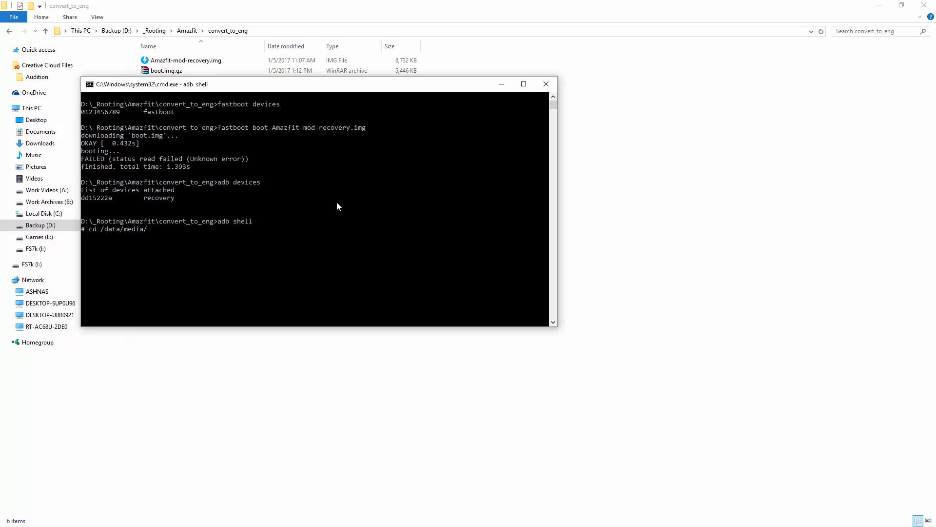
pyautogui.write('0/')
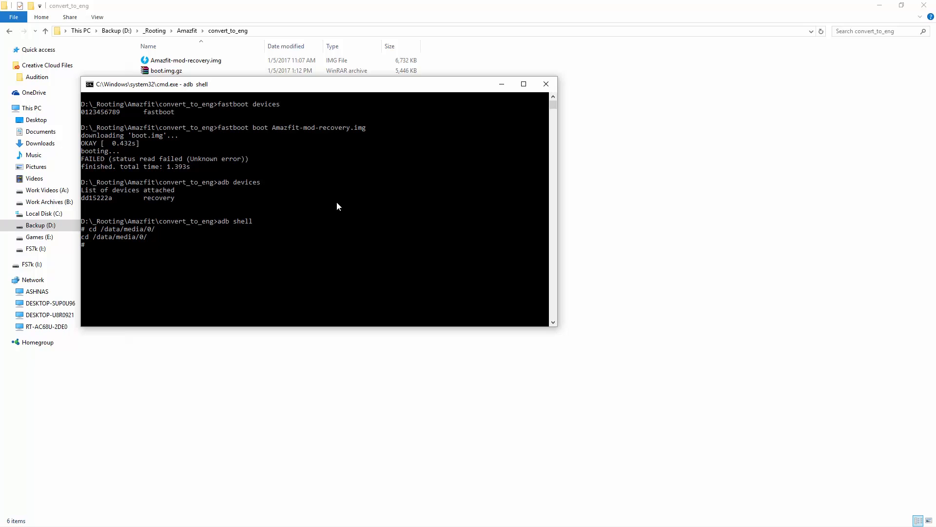
pyautogui.write('l')
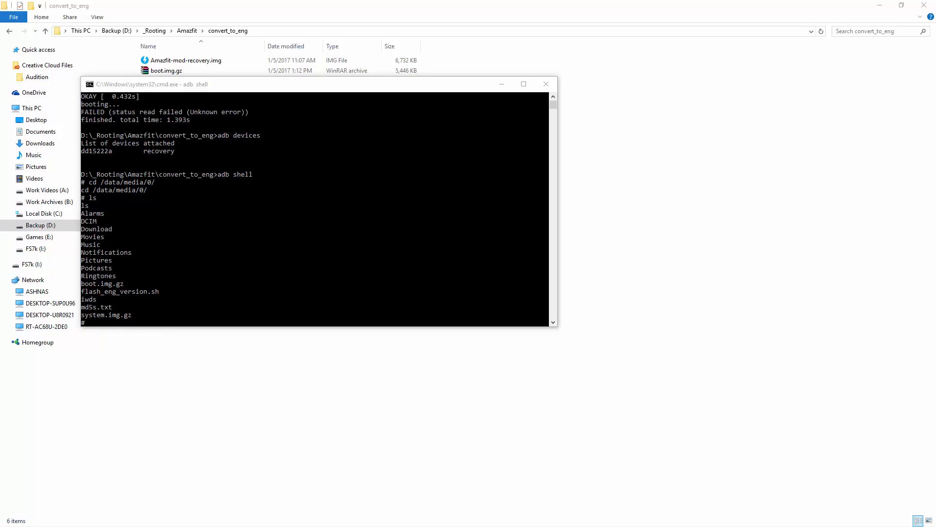
# - Run sh flash_eng_version.sh, retrying after the mistyped script name fails
pyautogui.write('sh')
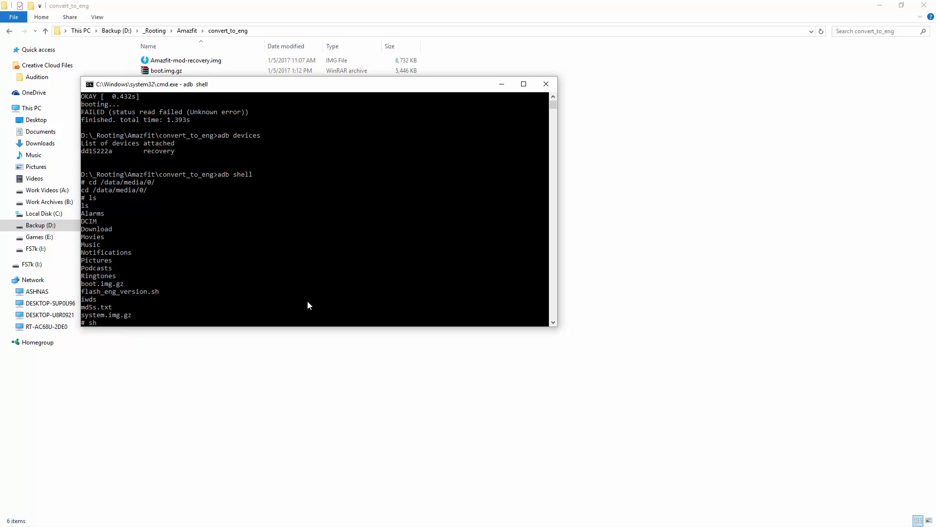
pyautogui.write('flash')
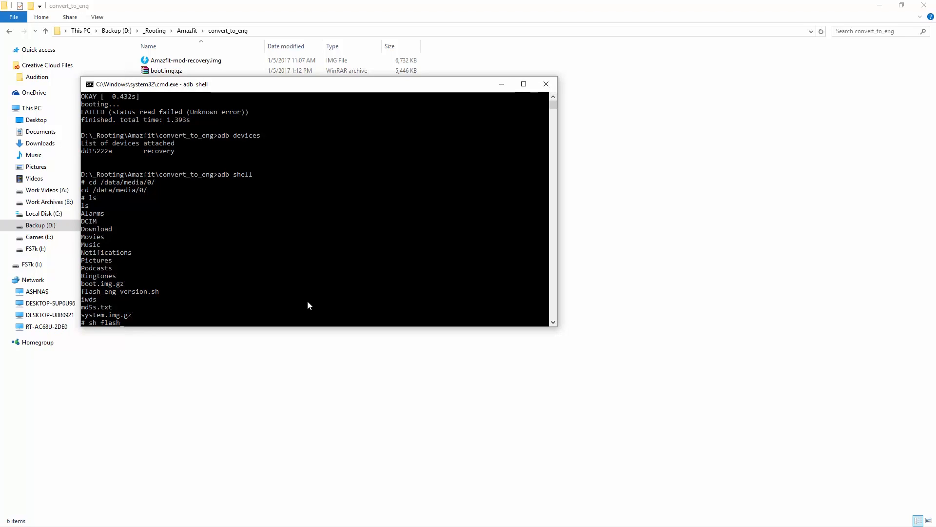
pyautogui.write('end')
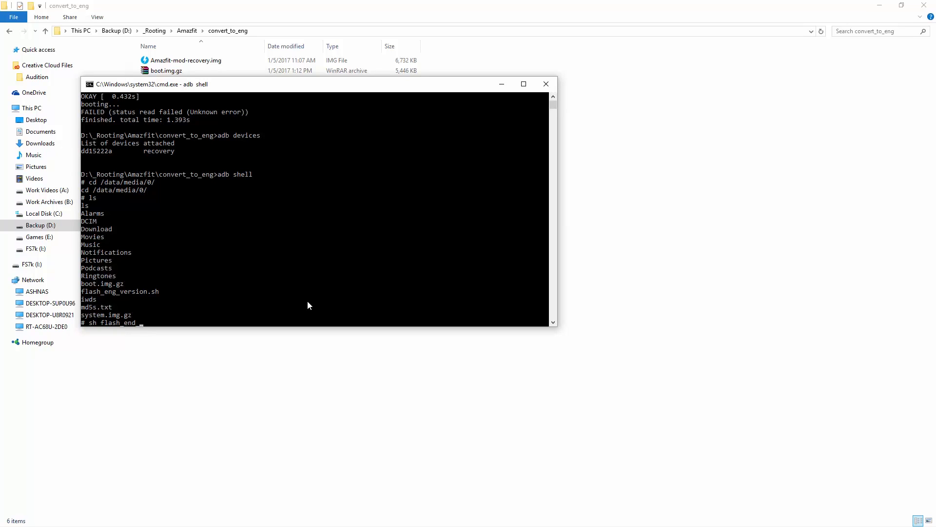
pyautogui.write('_version.sh')
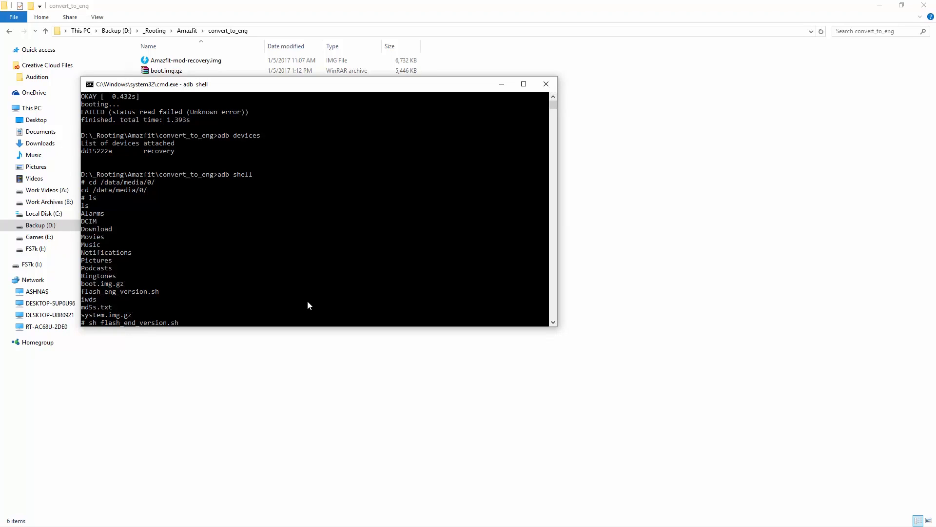
pyautogui.press('enter')
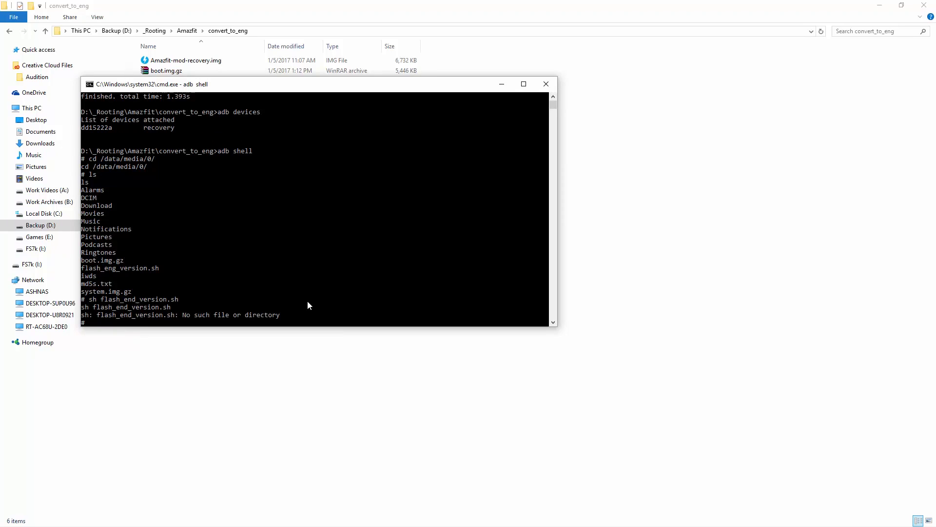
pyautogui.write('sh flash_end_version.sh')
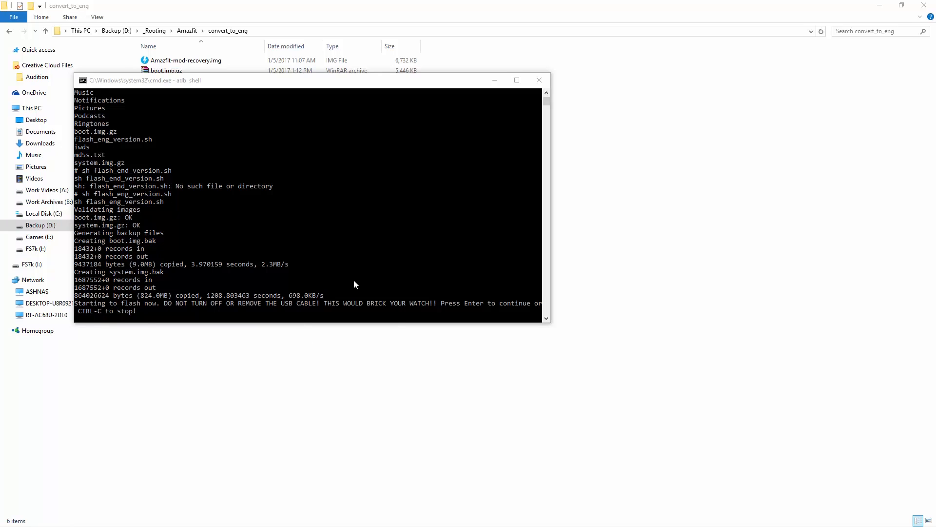
pyautogui.moveTo(368, 282)
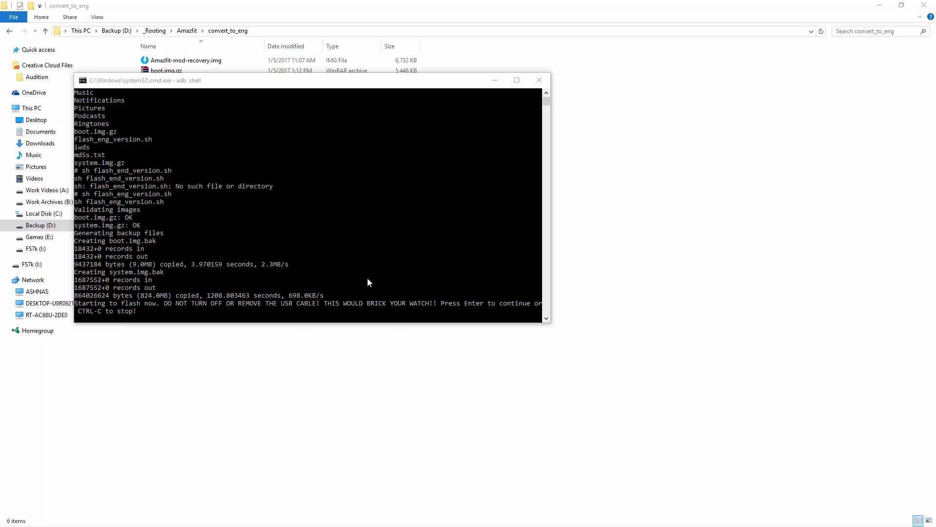
# - Confirm the flash warning so boot and system are flashed, then issue reboot
pyautogui.press('enter')
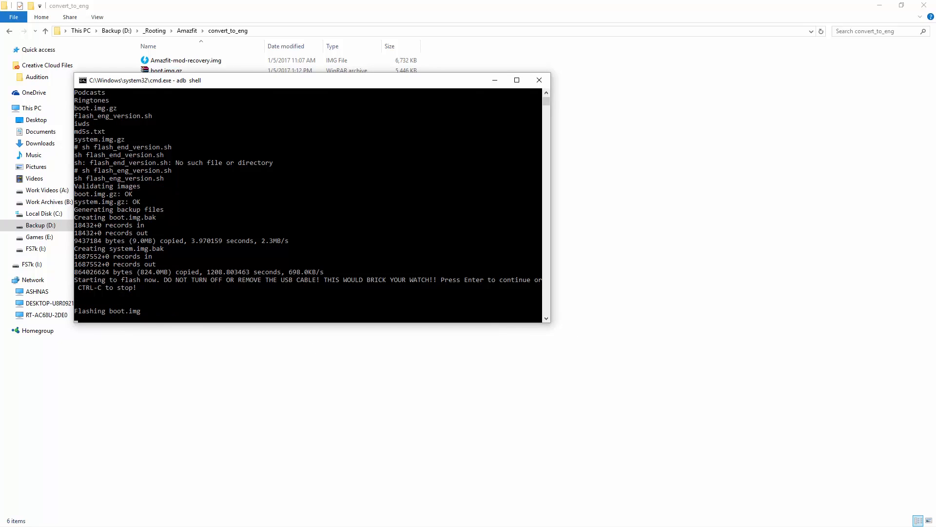
pyautogui.press('enter')
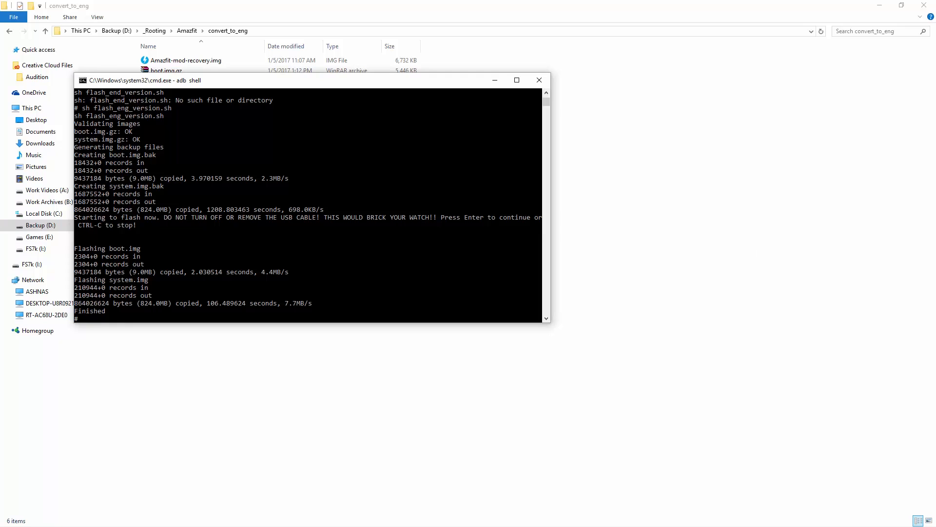
pyautogui.write('ren')
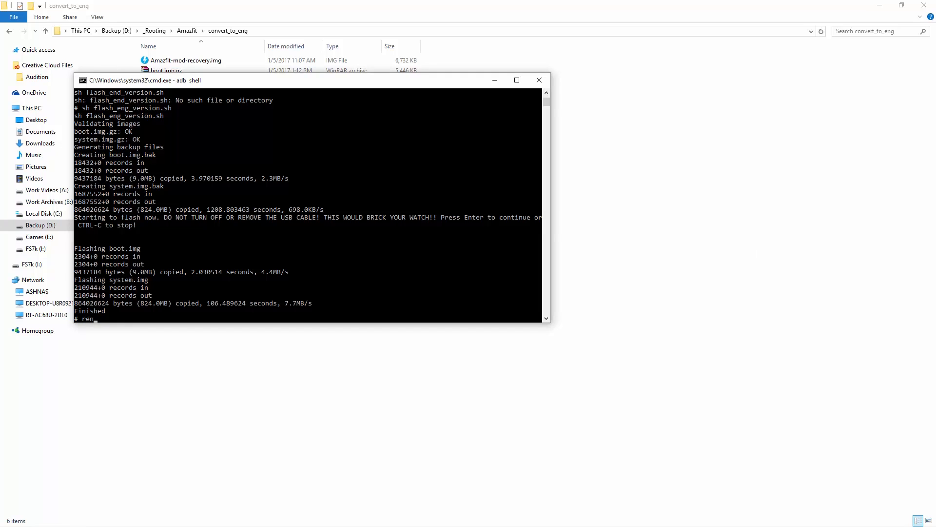
pyautogui.write('reboot')
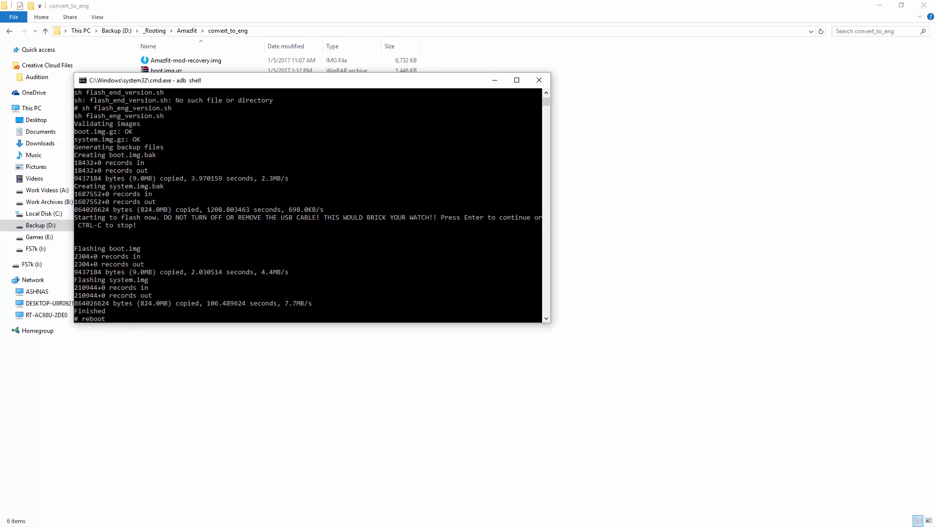